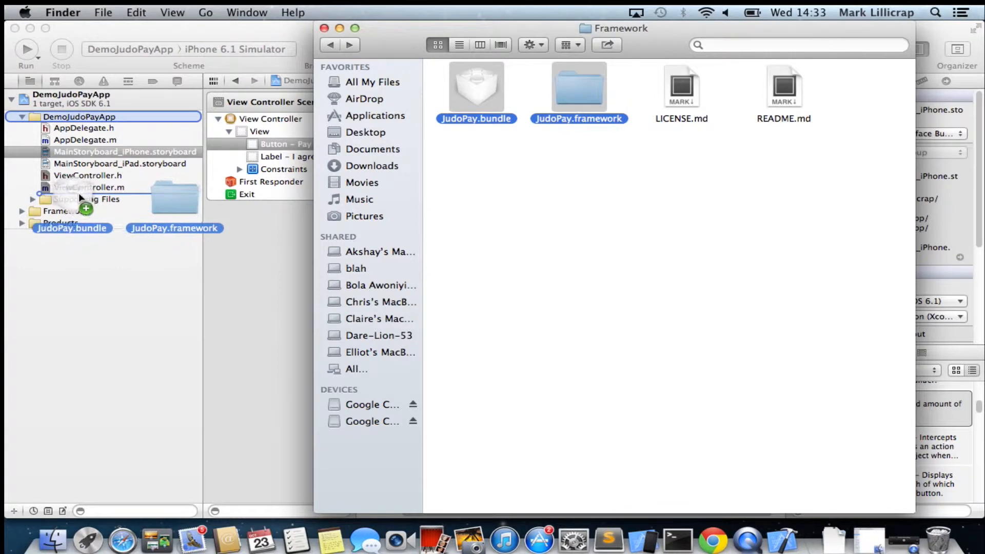
Step: Drop JudoPay.bundle and JudoPay.framework into Supporting Files and confirm adding them to the target
left_click(31, 199)
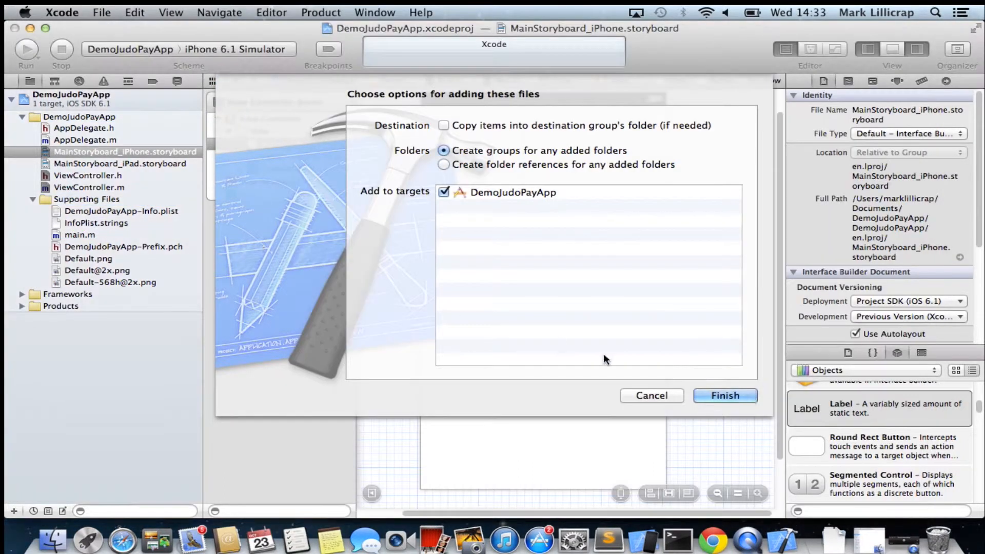
left_click(724, 395)
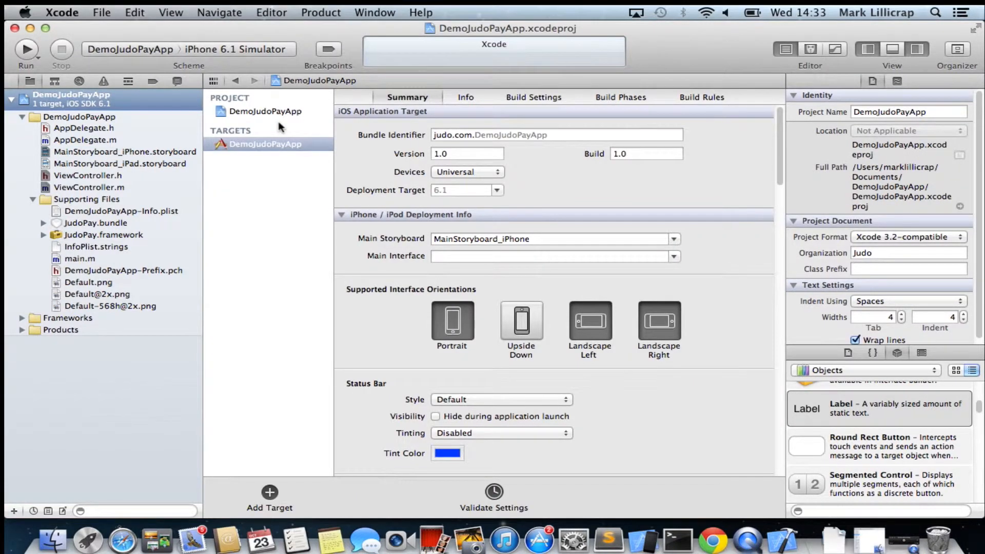
mouse_move(517, 92)
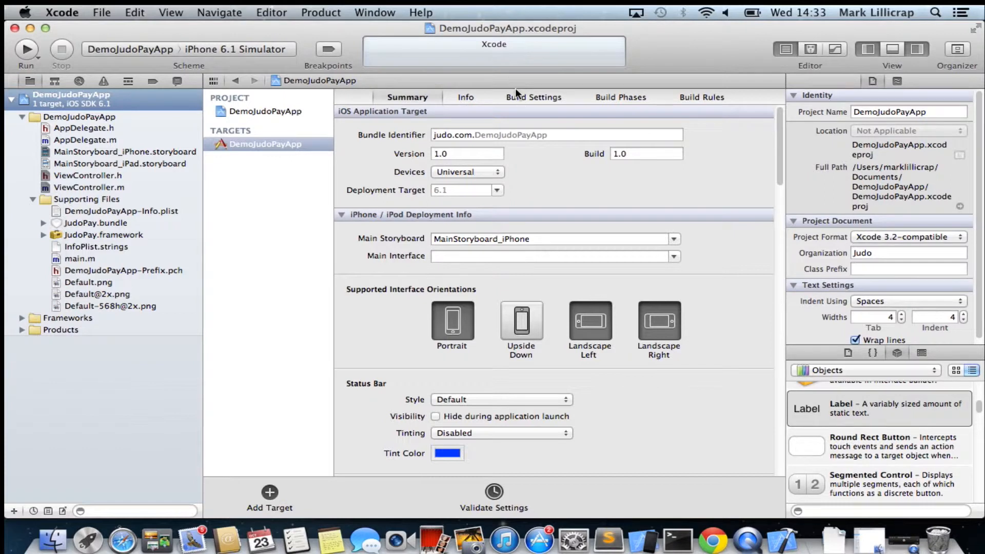
mouse_move(558, 106)
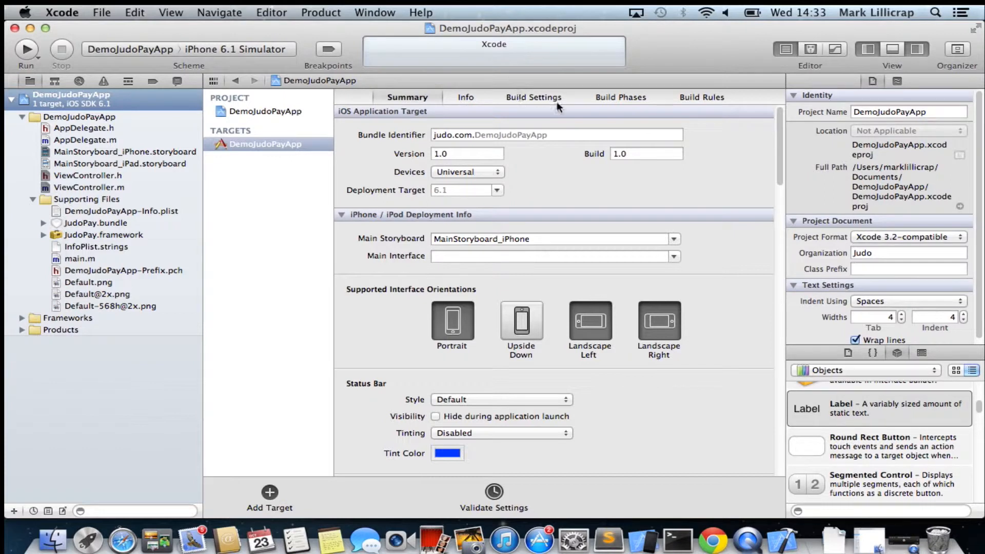
Step: Add QuartzCore, Security and SystemConfiguration under Build Phases' Link Binary With Libraries, totalling seven libraries
left_click(621, 97)
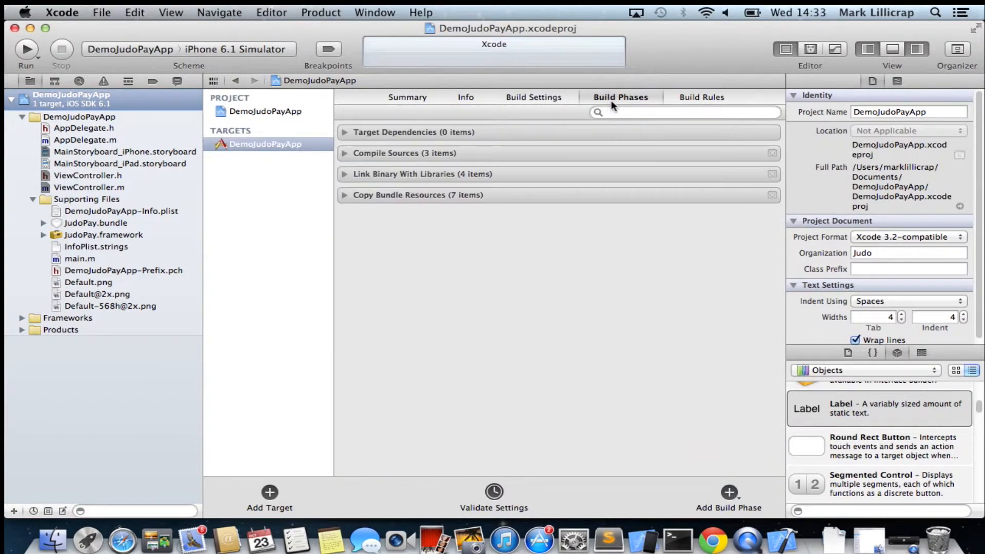
left_click(344, 174)
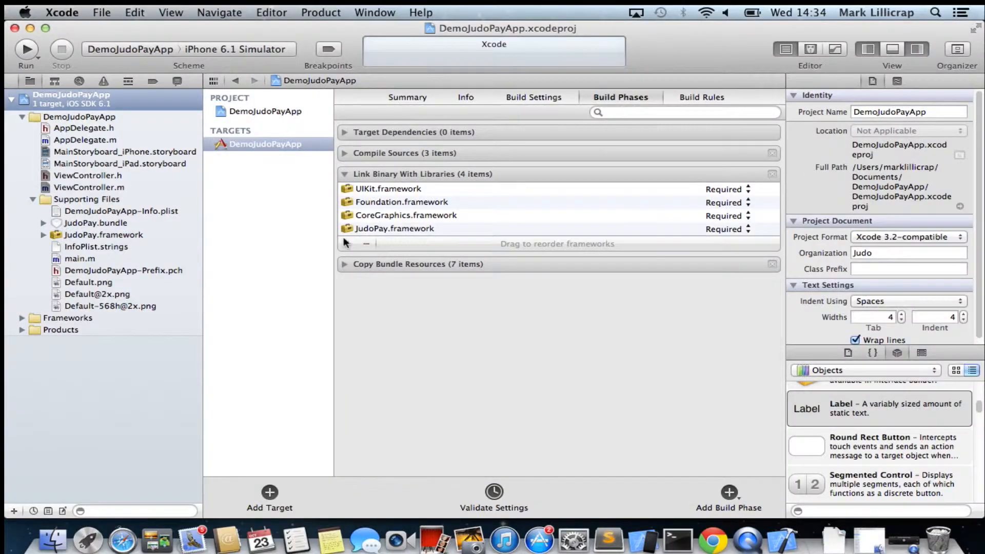
left_click(366, 243)
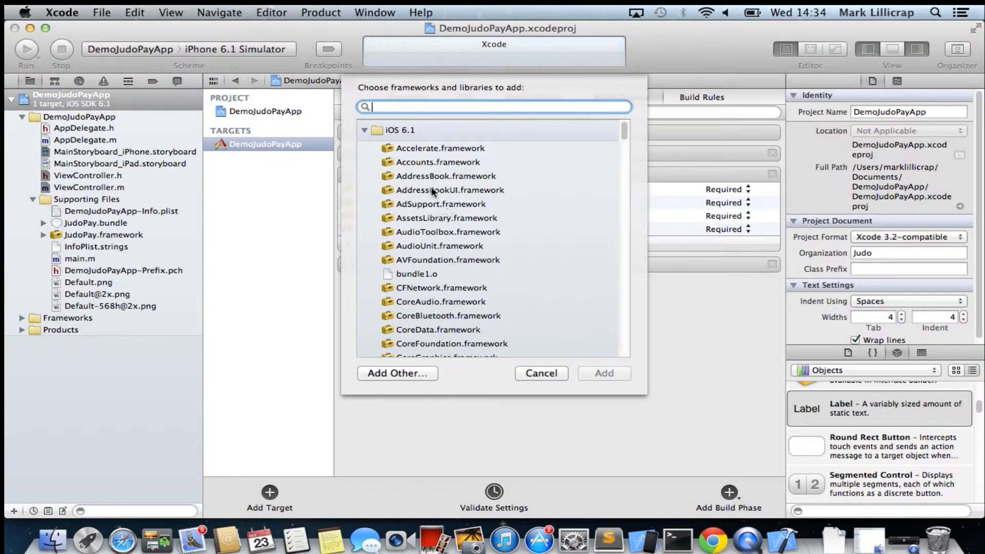
mouse_move(579, 269)
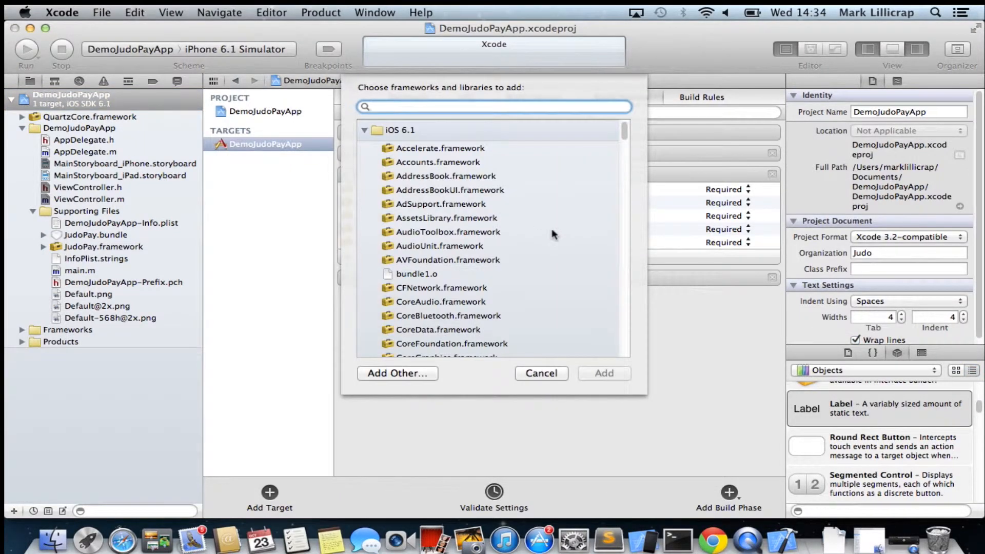
type("Sec")
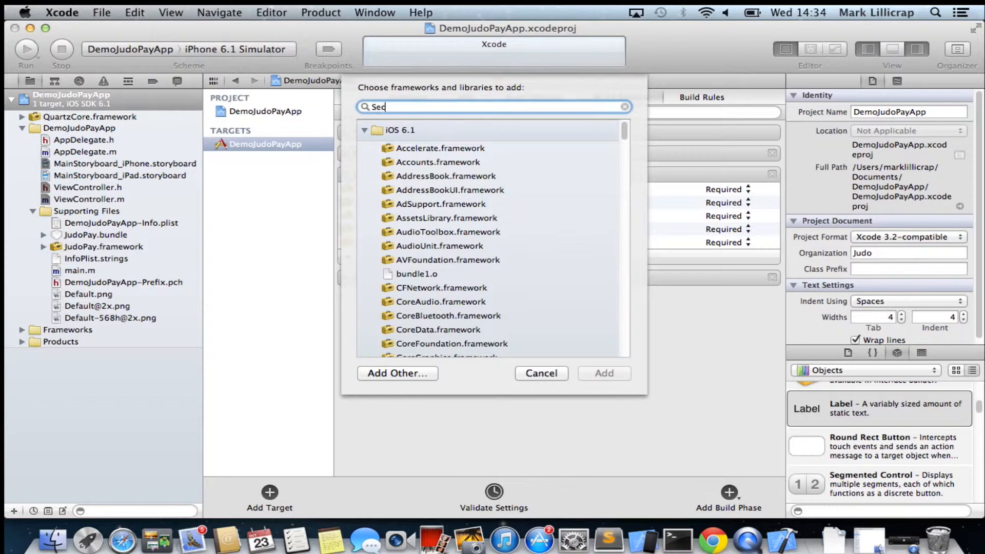
type("urity")
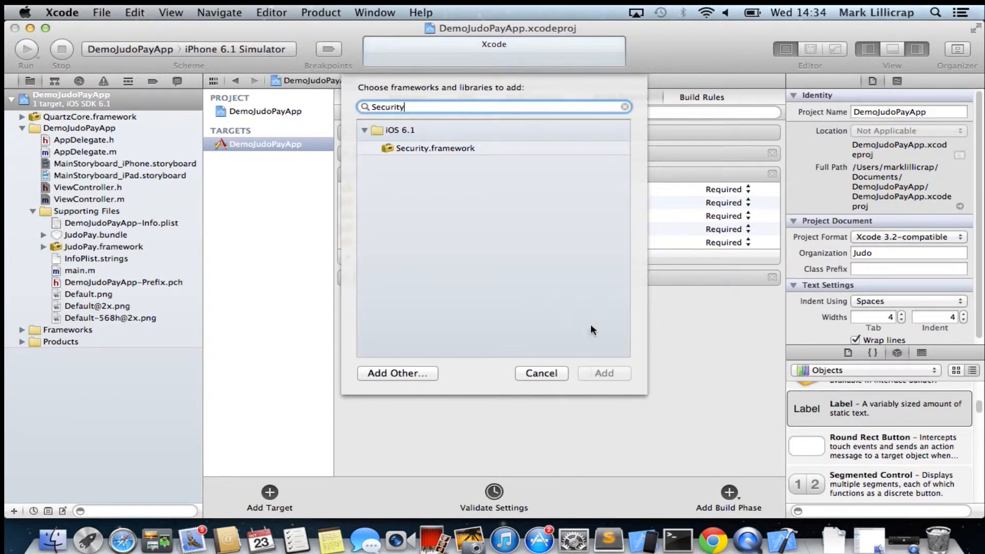
left_click(603, 373)
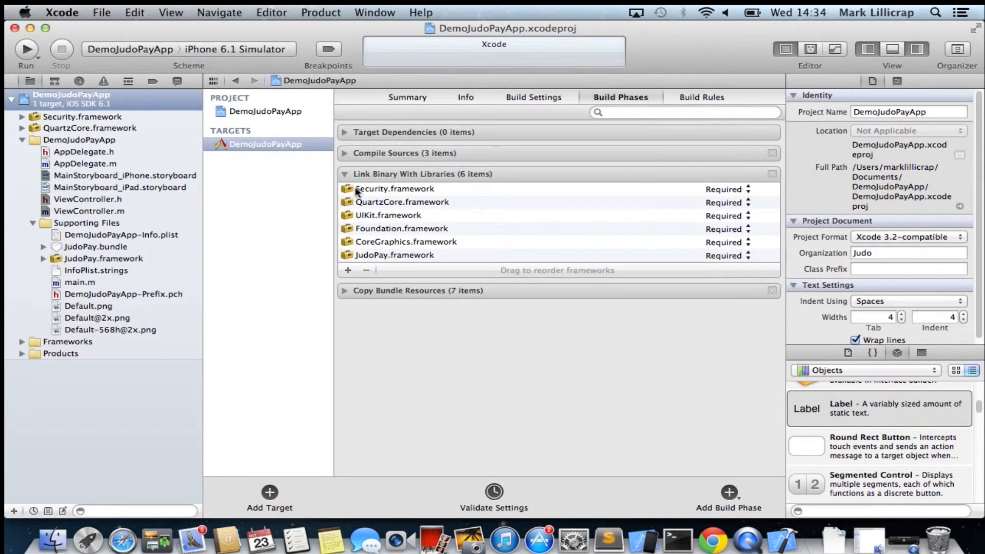
left_click(348, 270)
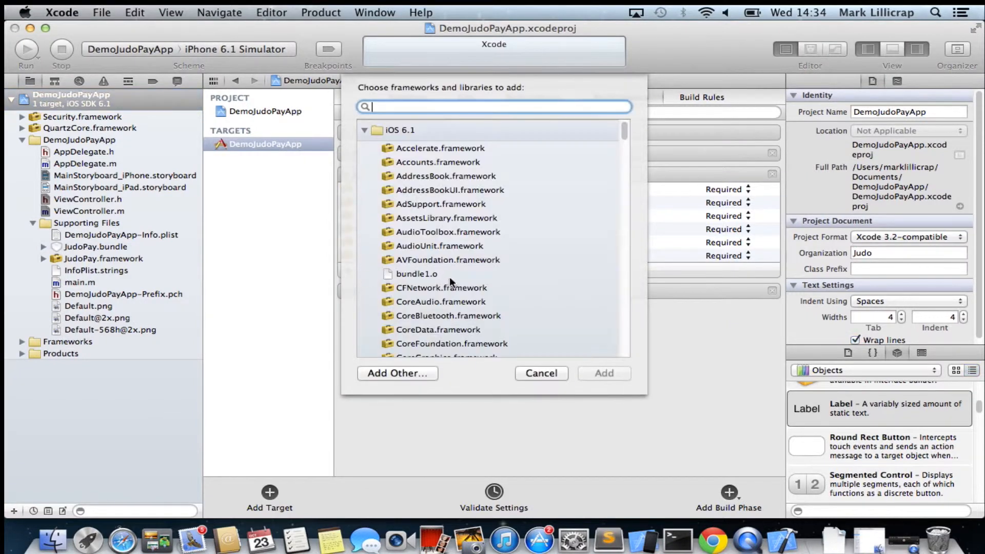
type("System")
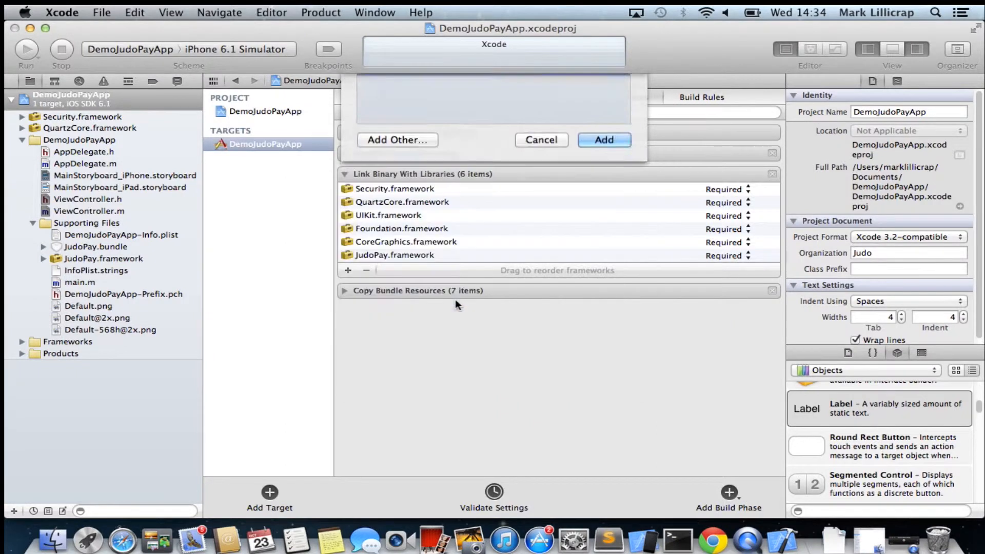
left_click(602, 139)
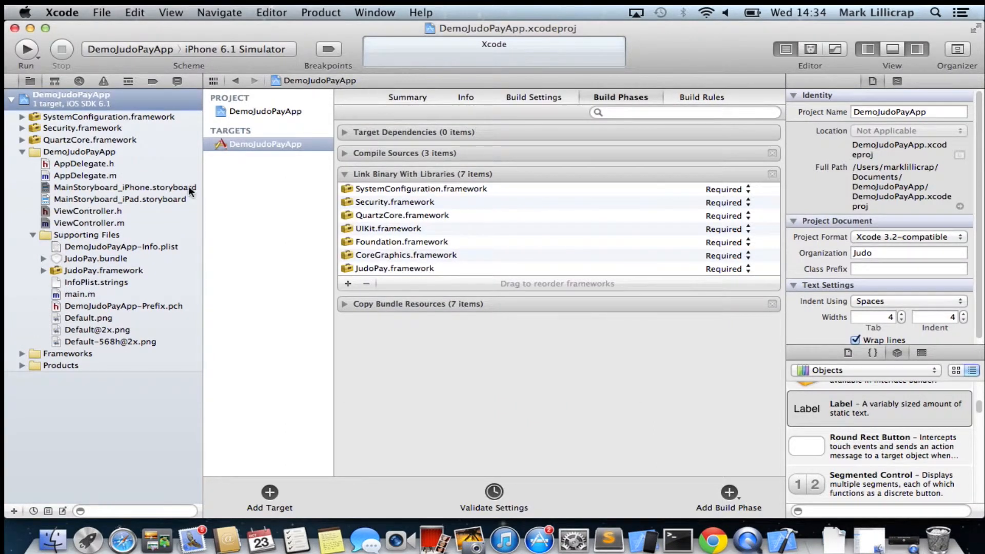
Step: Add #import <JudoPay/JudoPay.h> on a new line under the UIKit import in AppDelegate.h
left_click(83, 163)
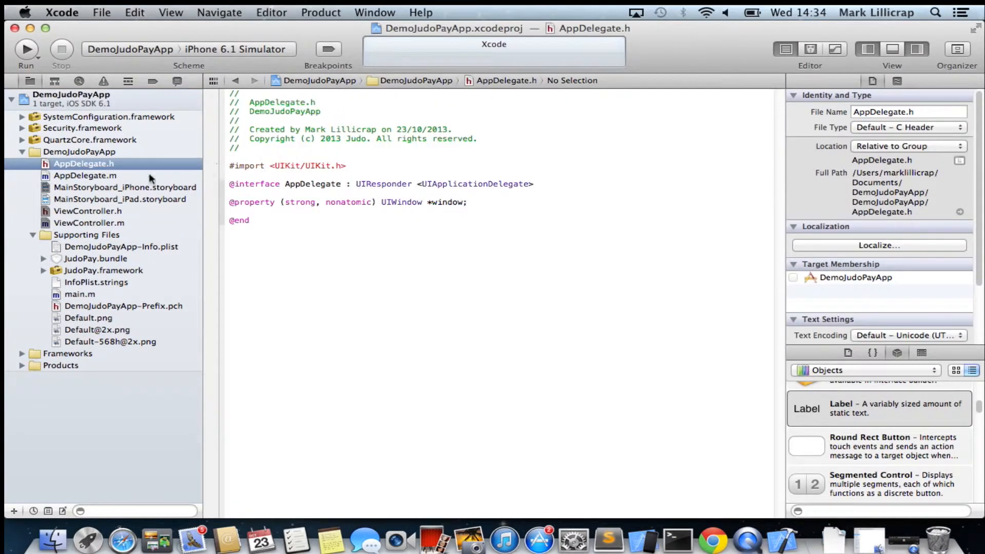
left_click(241, 178)
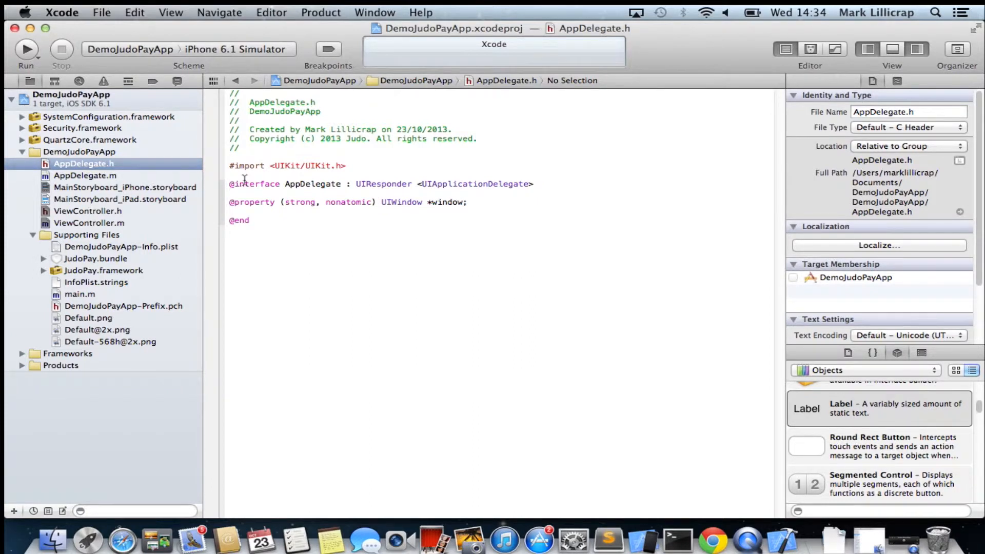
type("#")
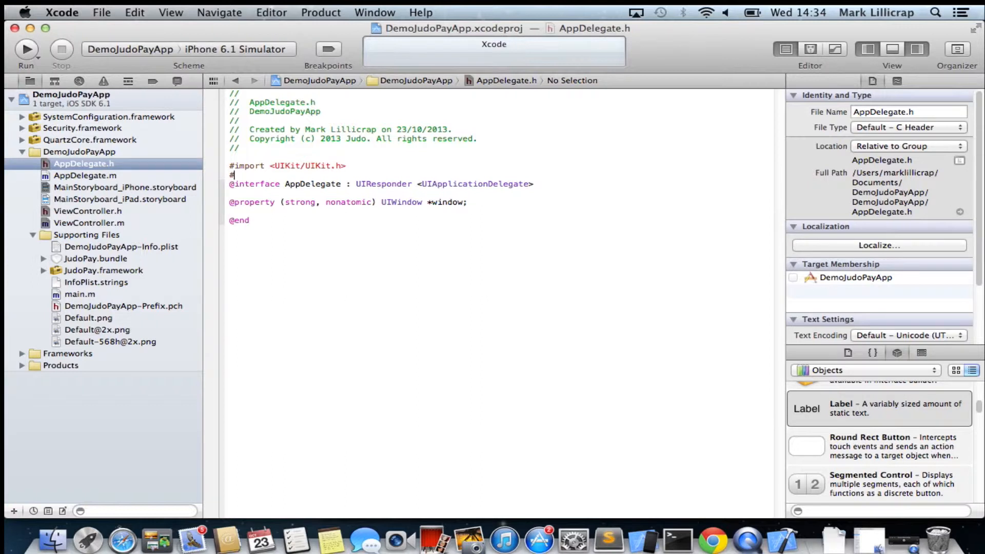
type("ort <JudoPay/JudoPay.h")
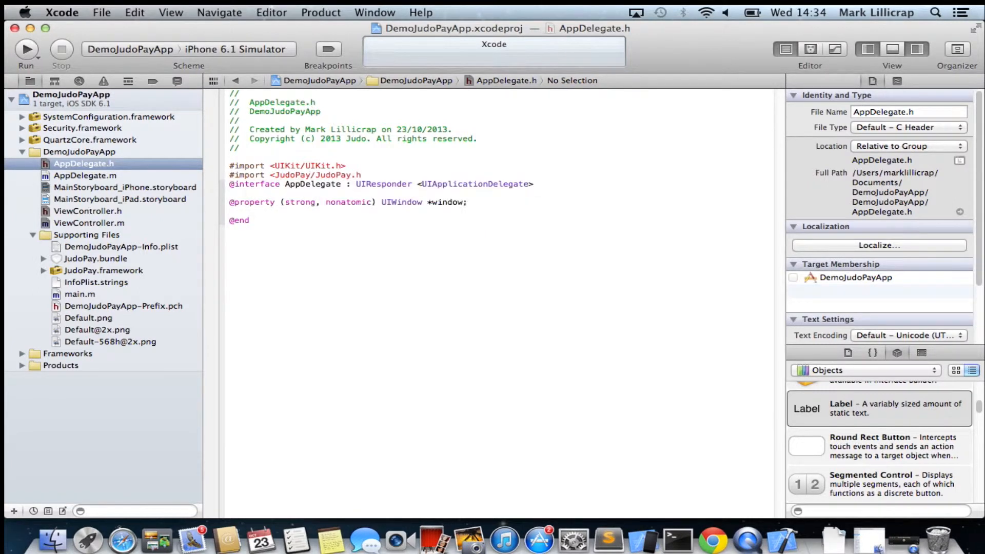
Step: Add [JudoAPIManager setSandboxMode]; to didFinishLaunchingWithOptions in AppDelegate.m
left_click(85, 175)
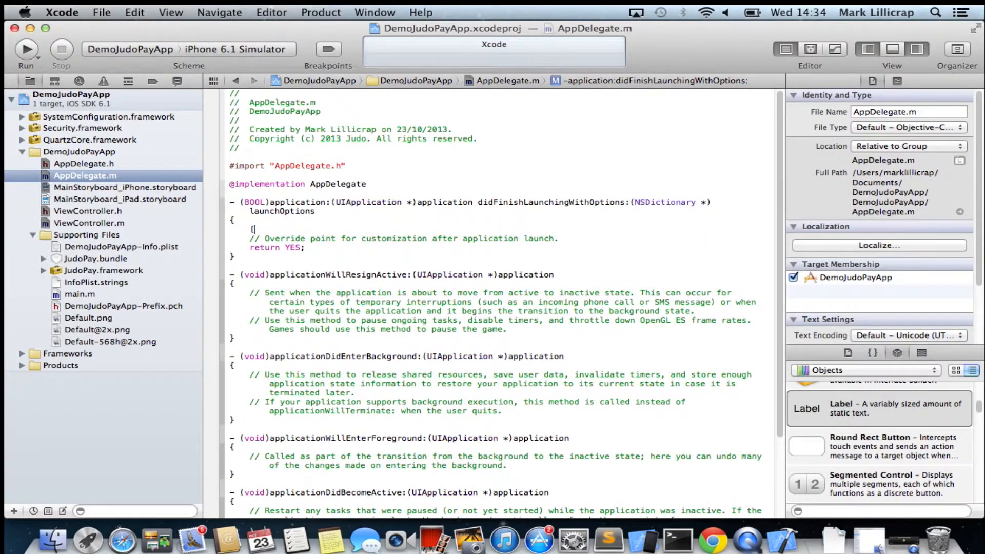
type("JudoAPIManager s")
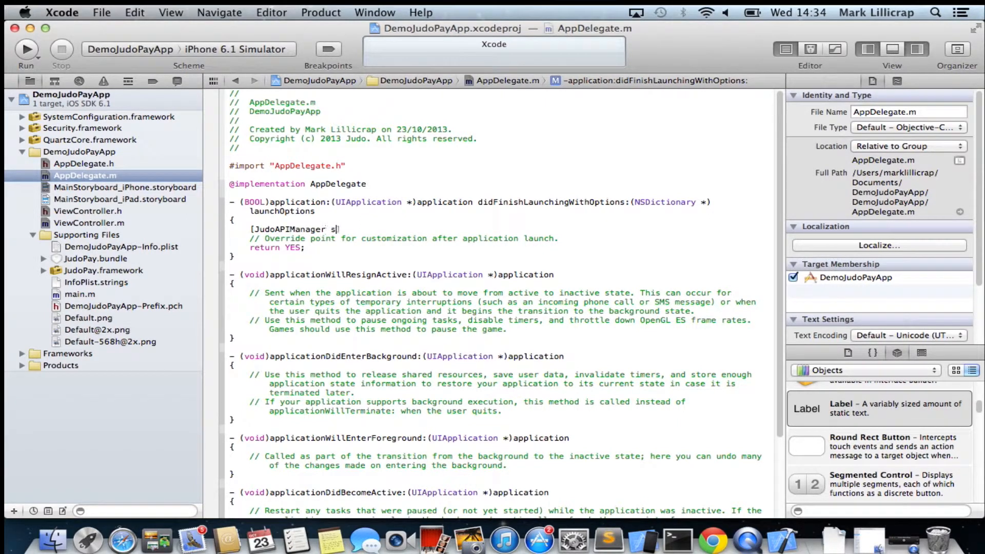
type("etSandboxMode")
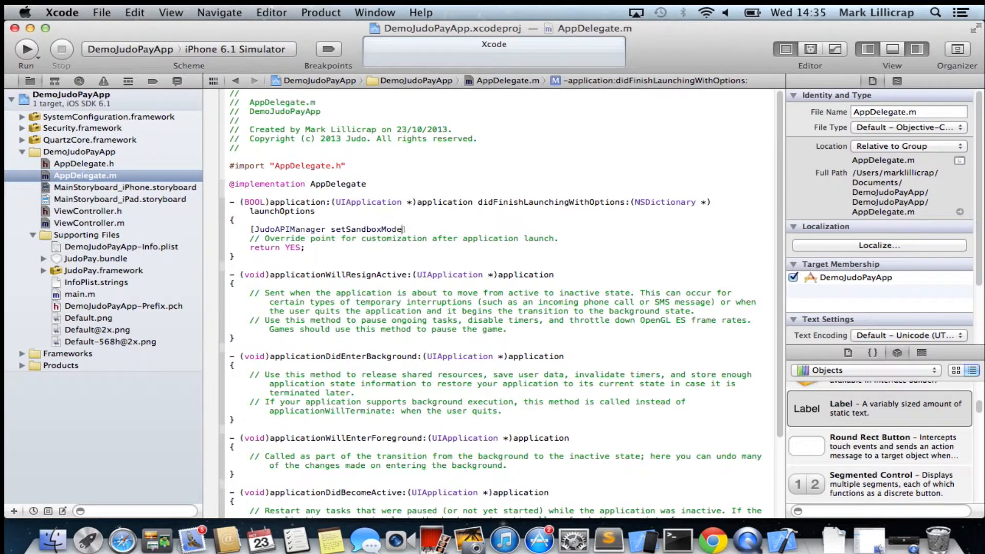
type(";")
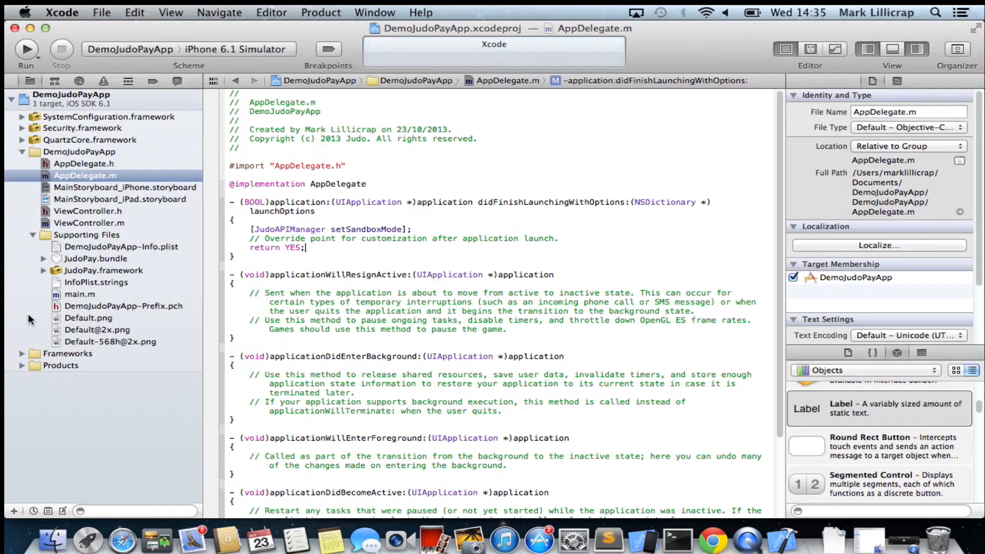
left_click(88, 211)
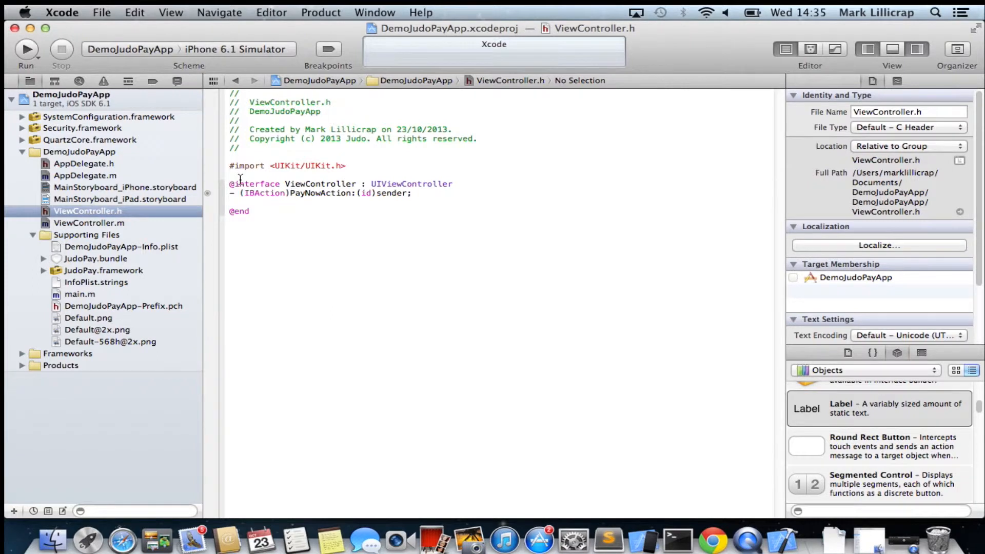
Step: Add #import <JudoPay/JudoPay.h> beneath the UIKit import in ViewController.h
type("#import <JudoPay/JudoPay.h>")
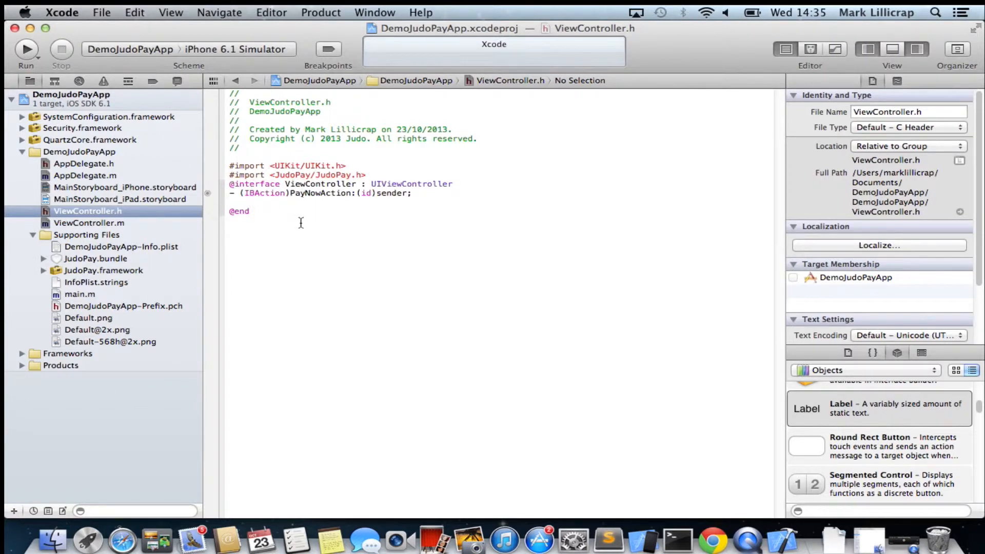
left_click(89, 222)
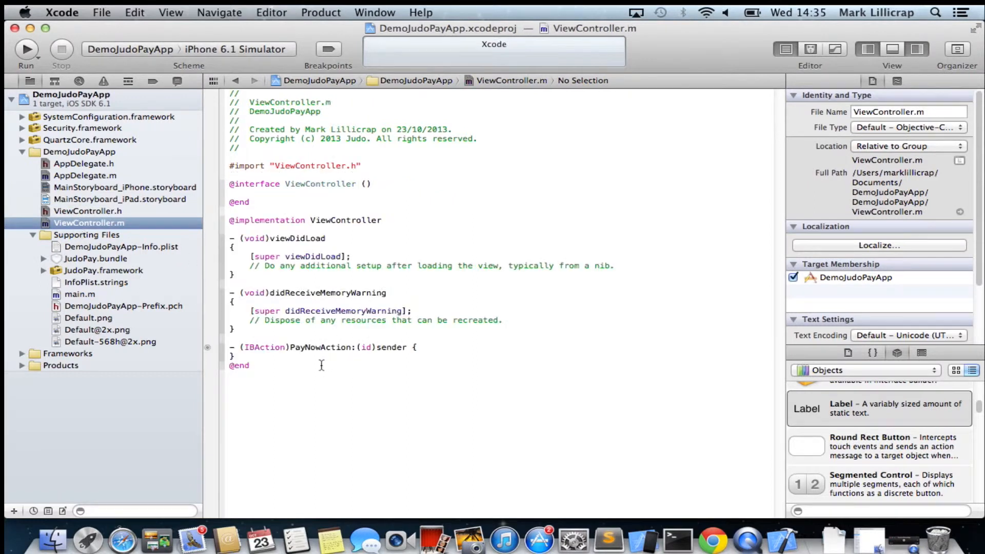
Step: Autocomplete [JudoAPIManager simpleMakePaymentAmount:…] inside PayNowAction in ViewController.m
left_click(322, 348)
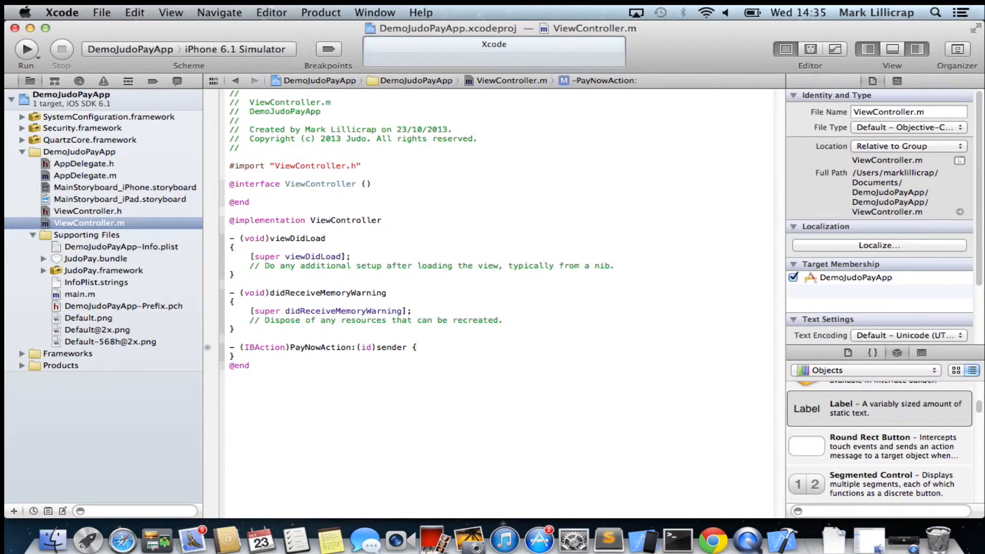
type("[")
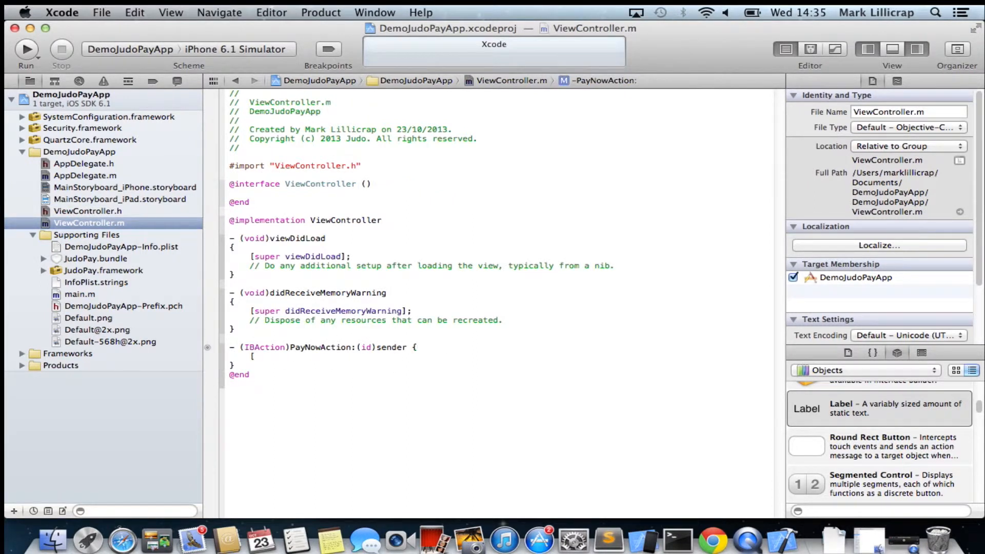
type("[JudoAPIManager simp")
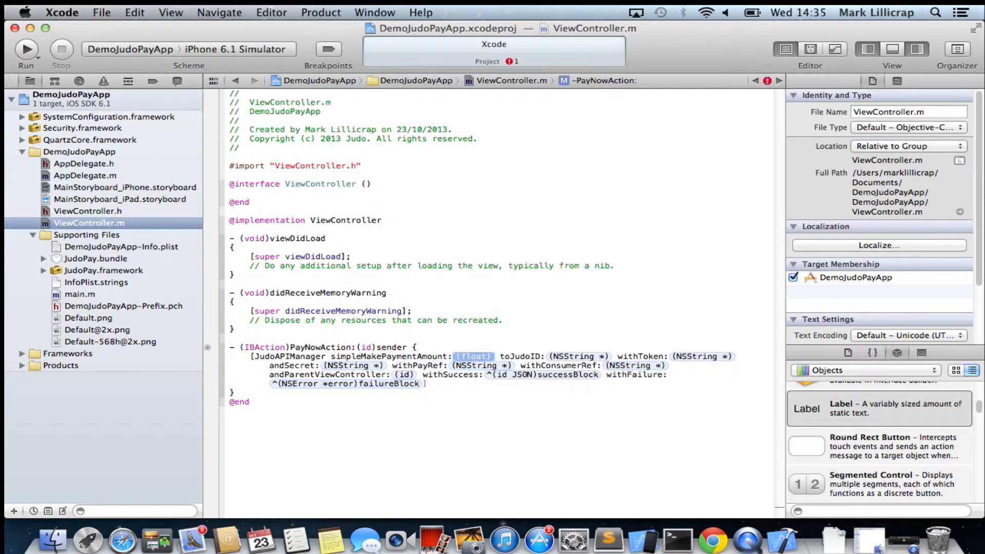
Step: Set the amount to 8.50 and find My Funky App's sandbox credentials in the Judo portal
type("8.50")
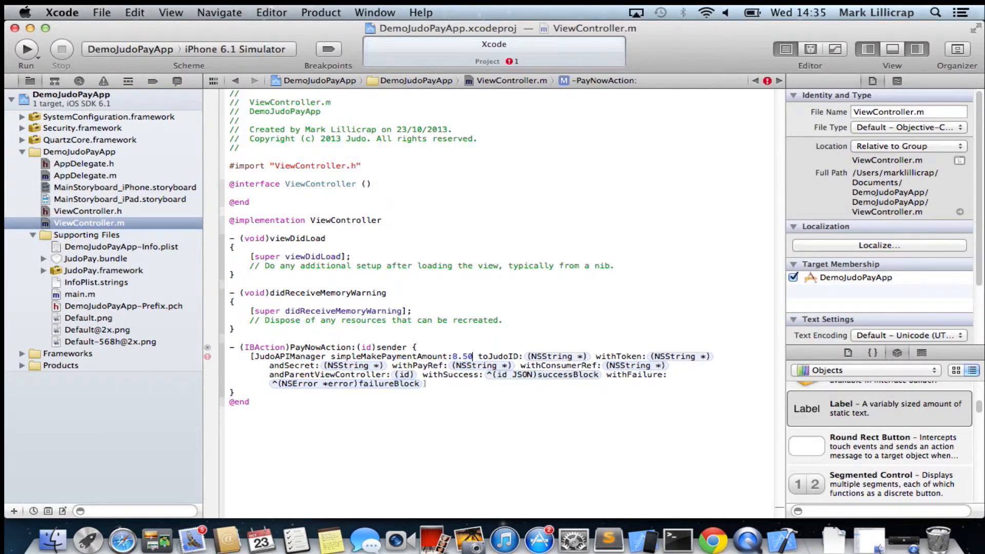
double_click(555, 357)
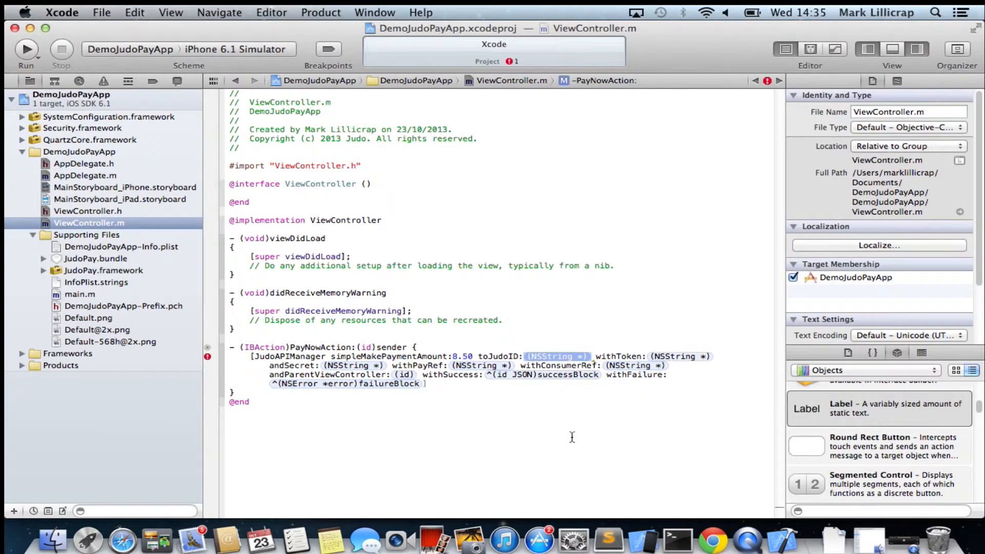
left_click(710, 538)
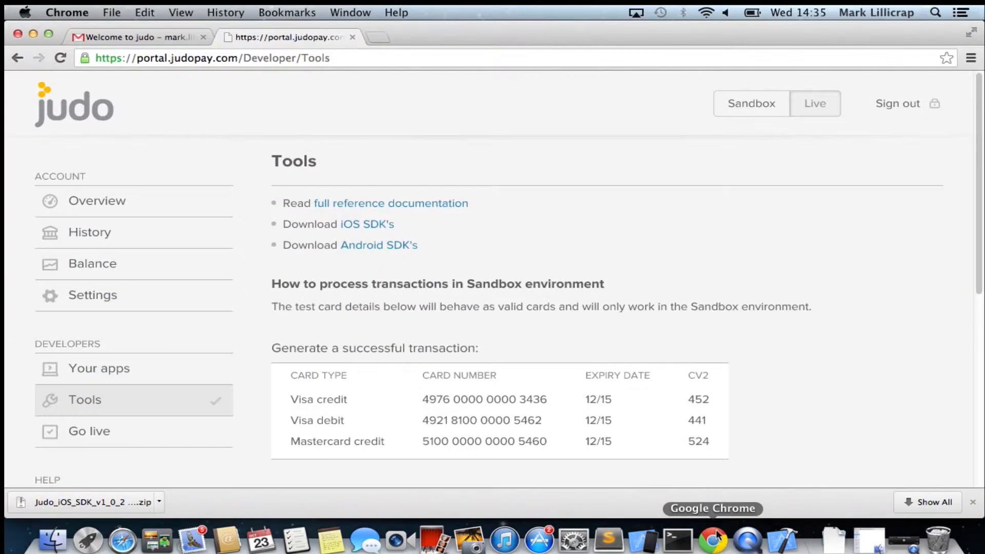
left_click(98, 369)
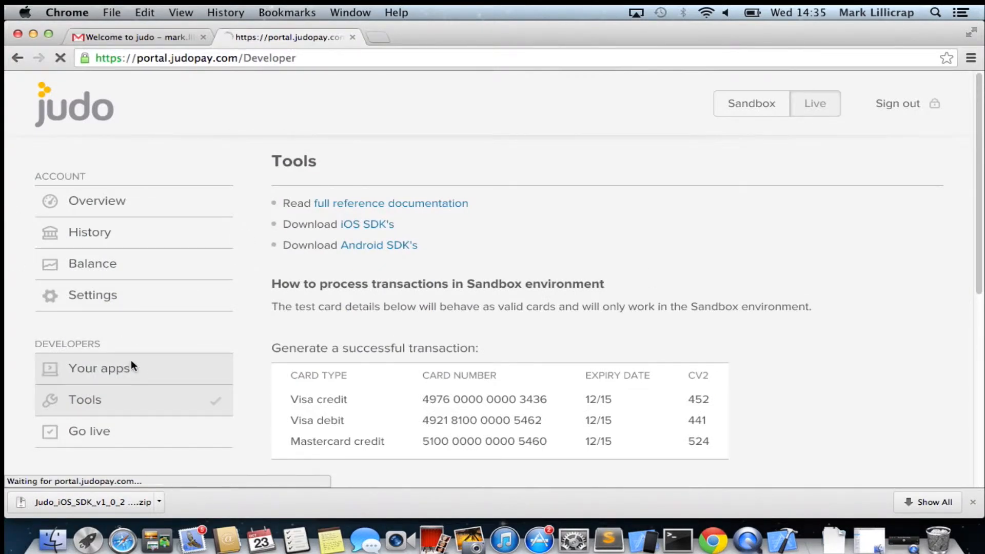
left_click(98, 369)
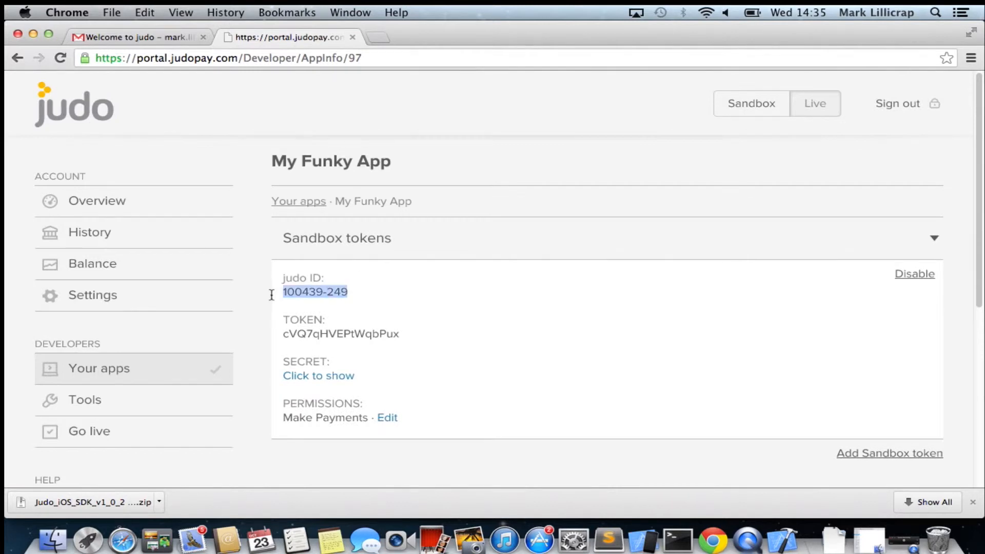
mouse_move(843, 431)
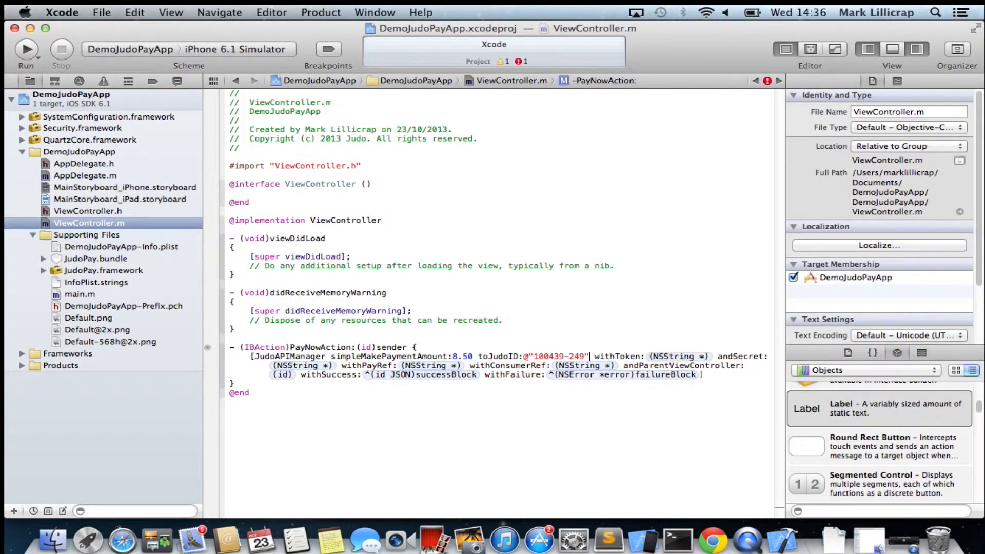
mouse_move(760, 539)
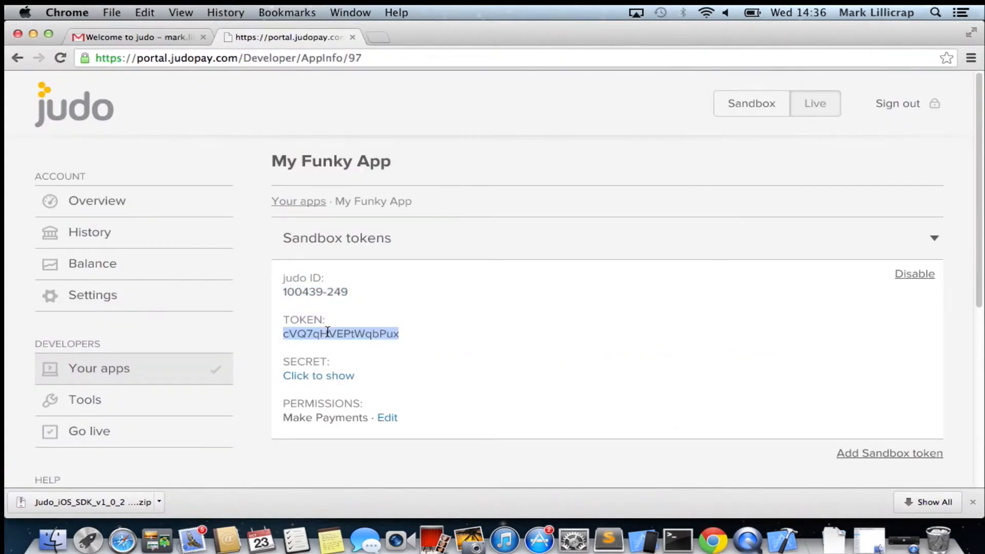
mouse_move(807, 541)
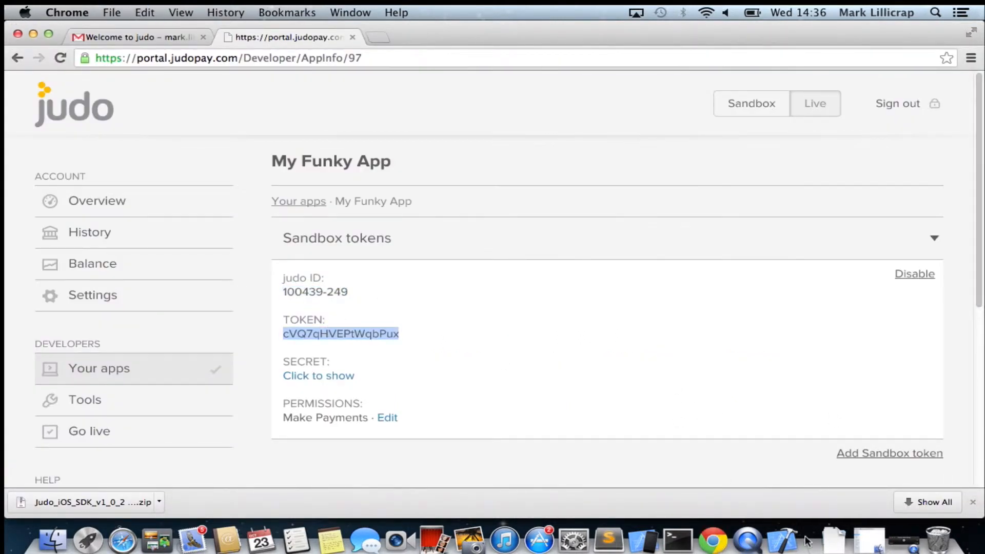
left_click(781, 540)
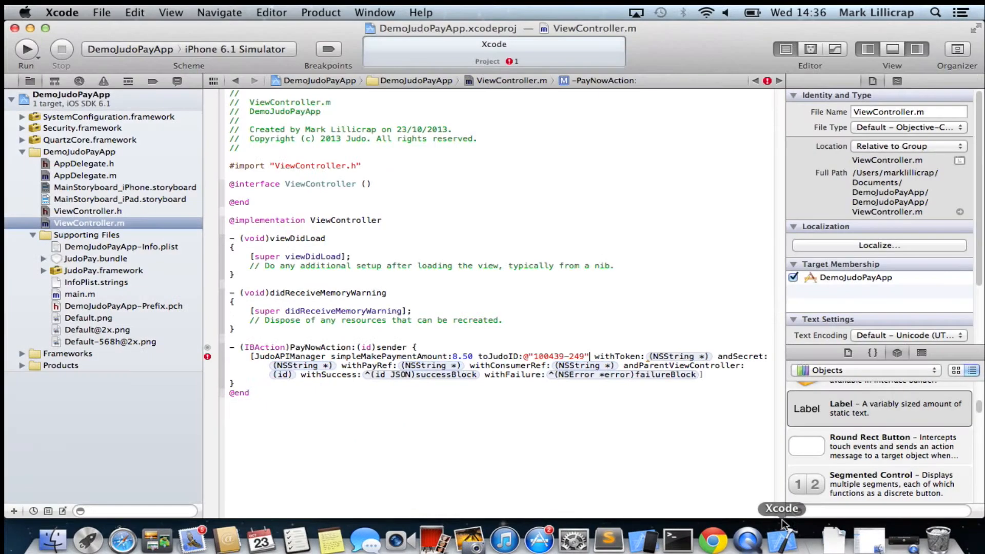
double_click(677, 356)
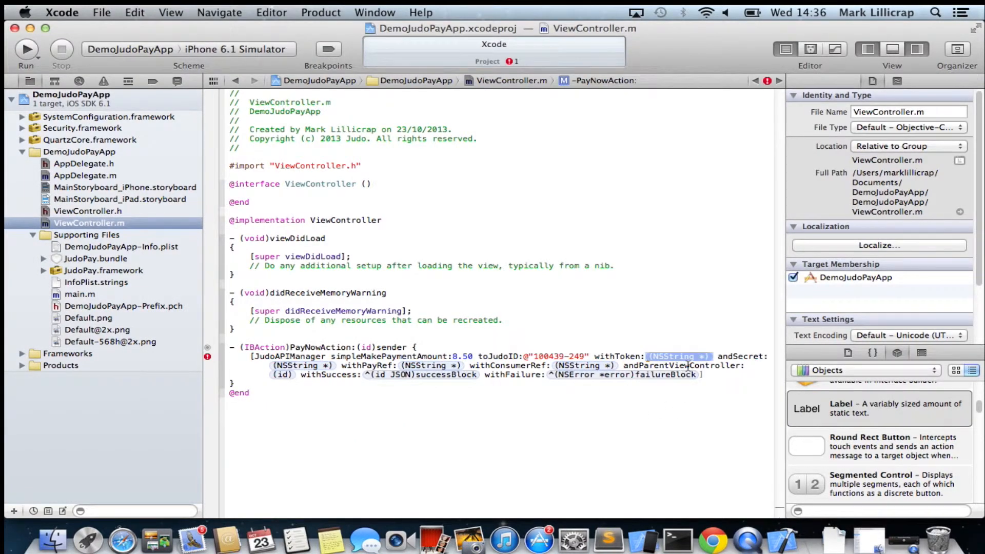
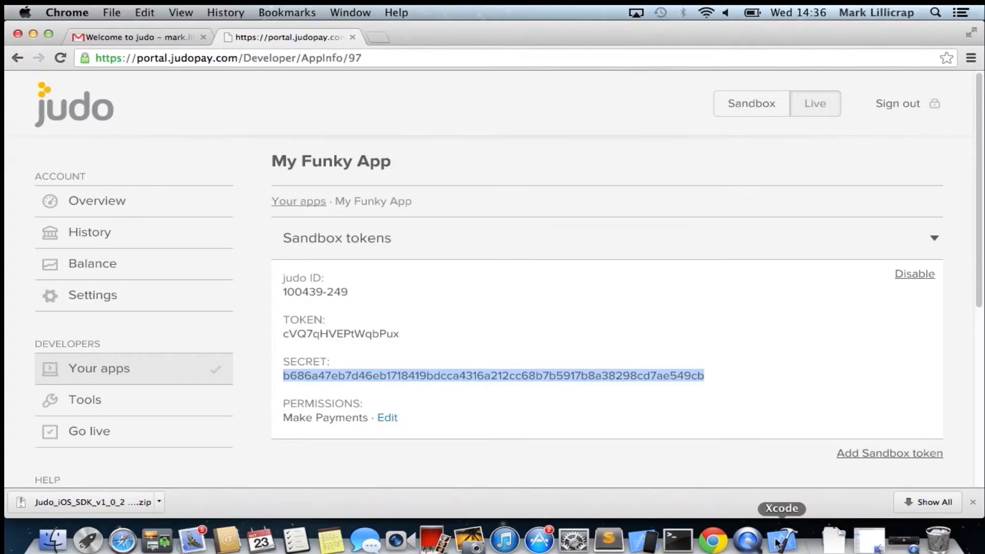
left_click(782, 539)
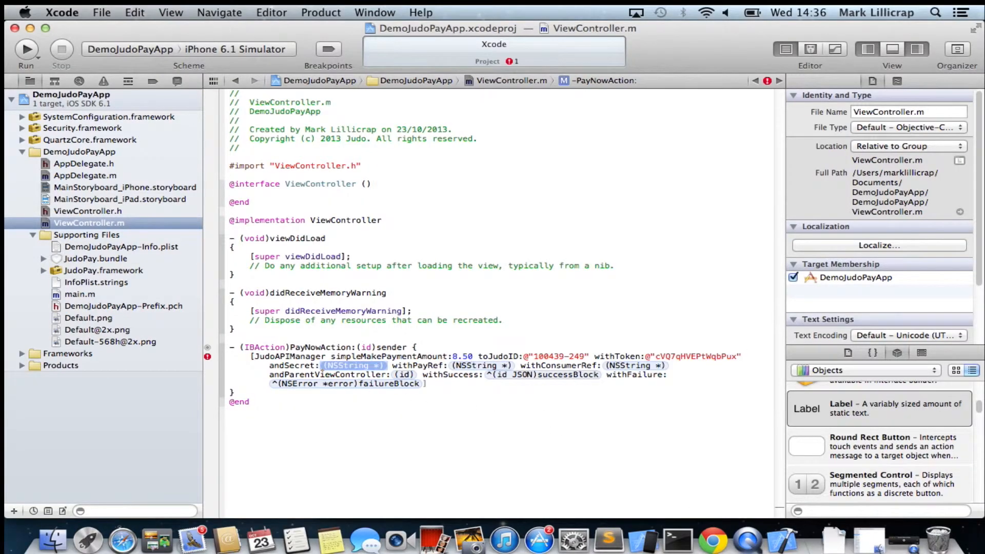
type("@\"string\"")
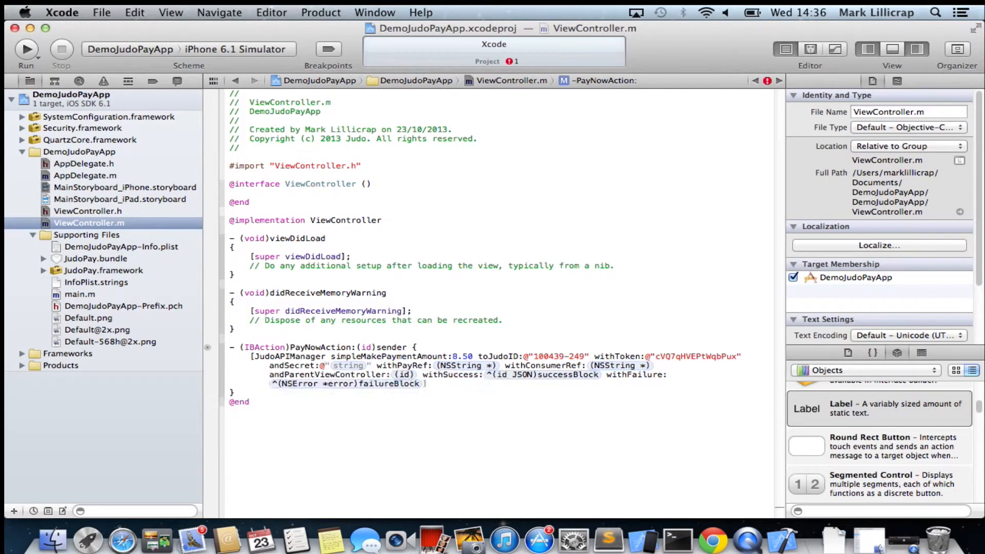
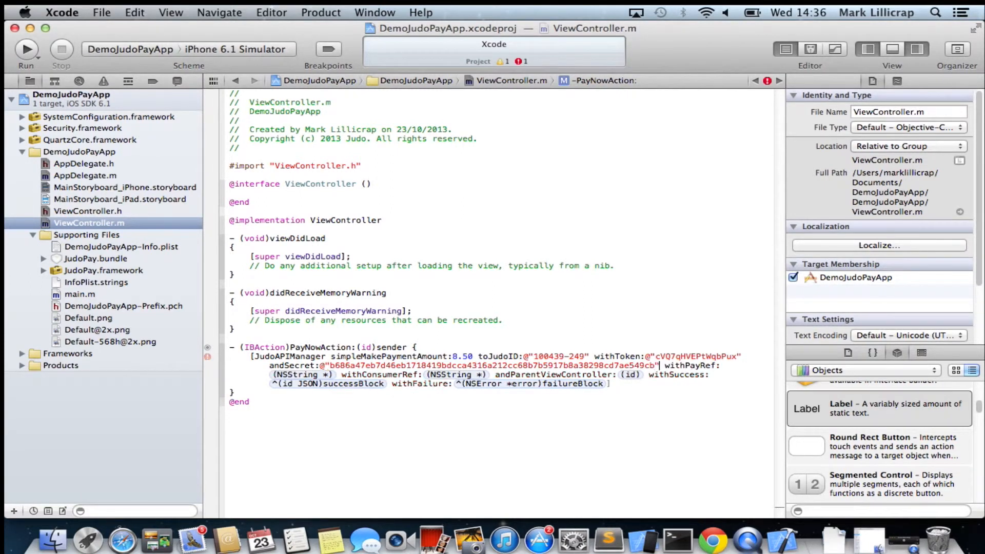
Step: Pass @"yourPayment1", @"yourCustomerRef" and self as payRef, consumerRef and parent view controller
double_click(456, 375)
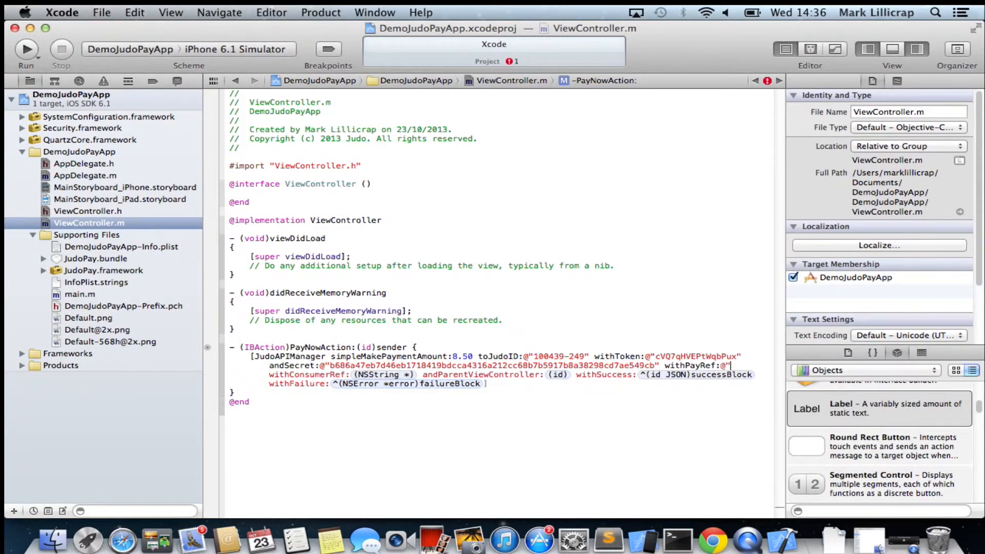
type("your{ayment1\"")
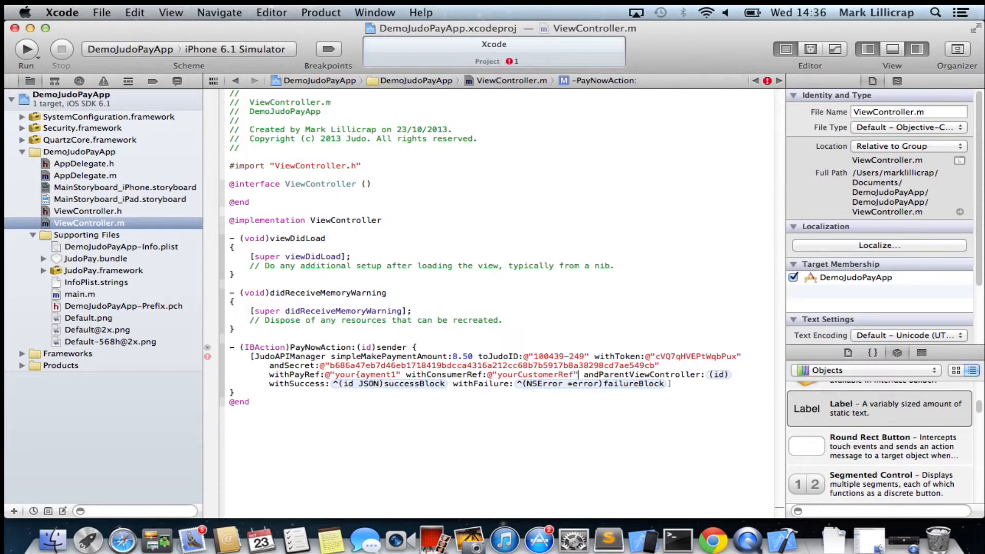
type("self")
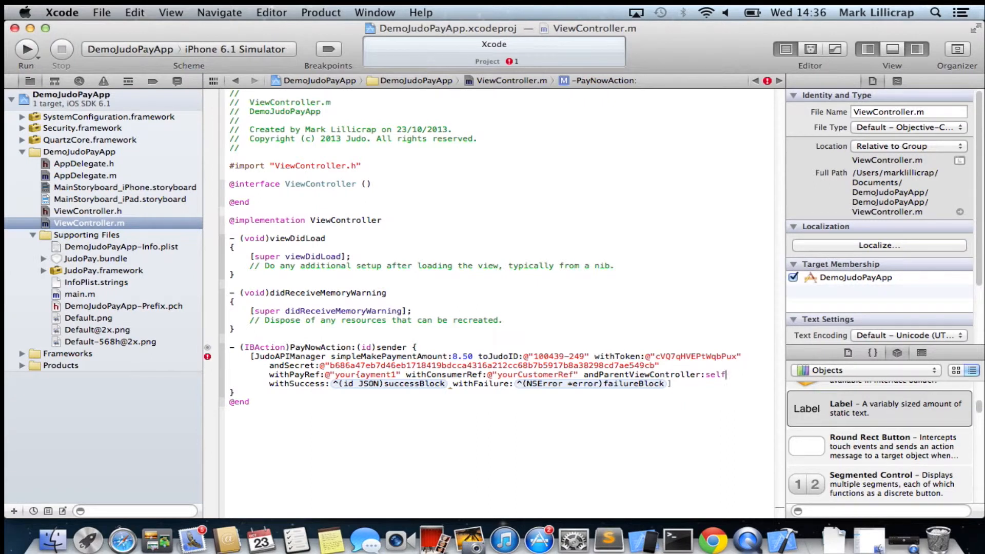
Step: Log NSLog(@"Success: %@", JSON) in the success block and reuse it to log the error
double_click(390, 383)
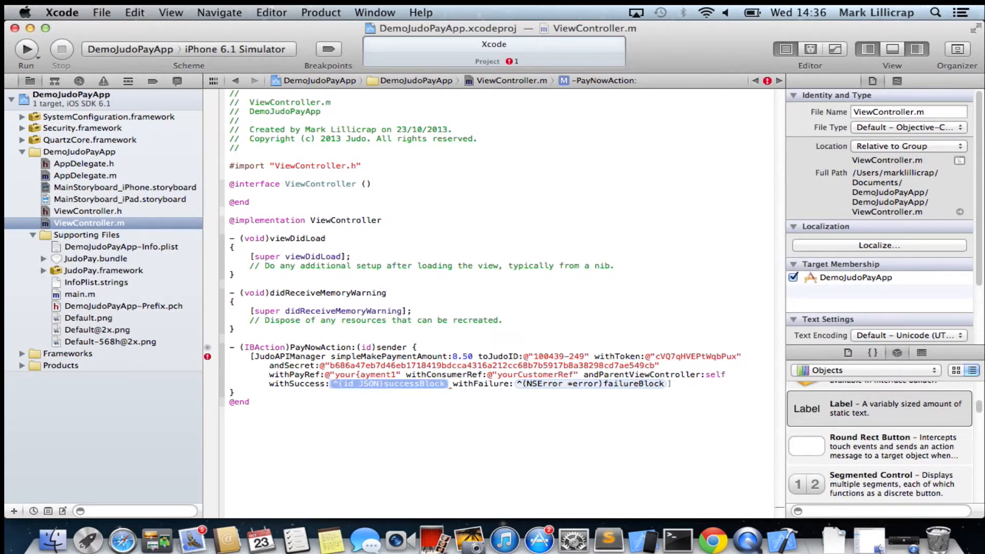
mouse_move(433, 385)
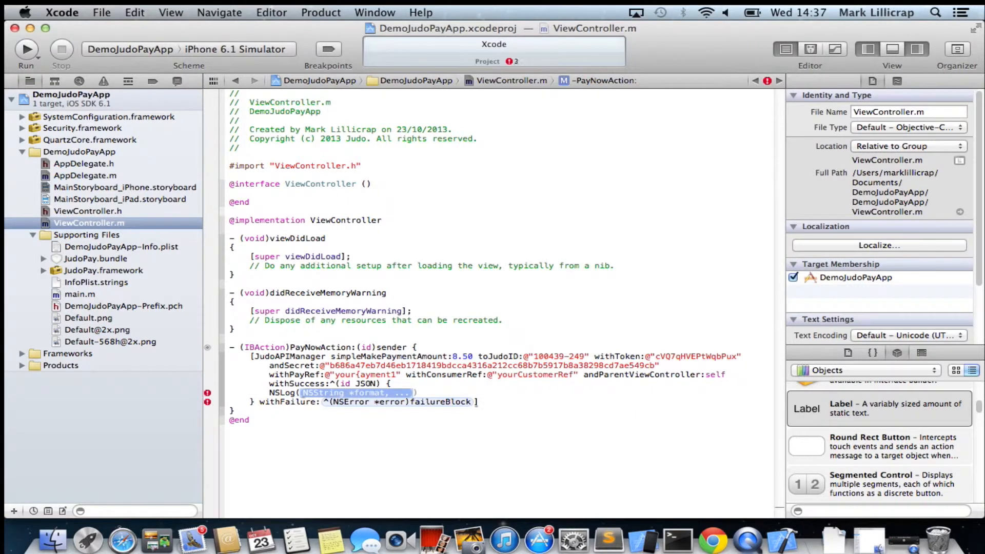
type("@\"\"")
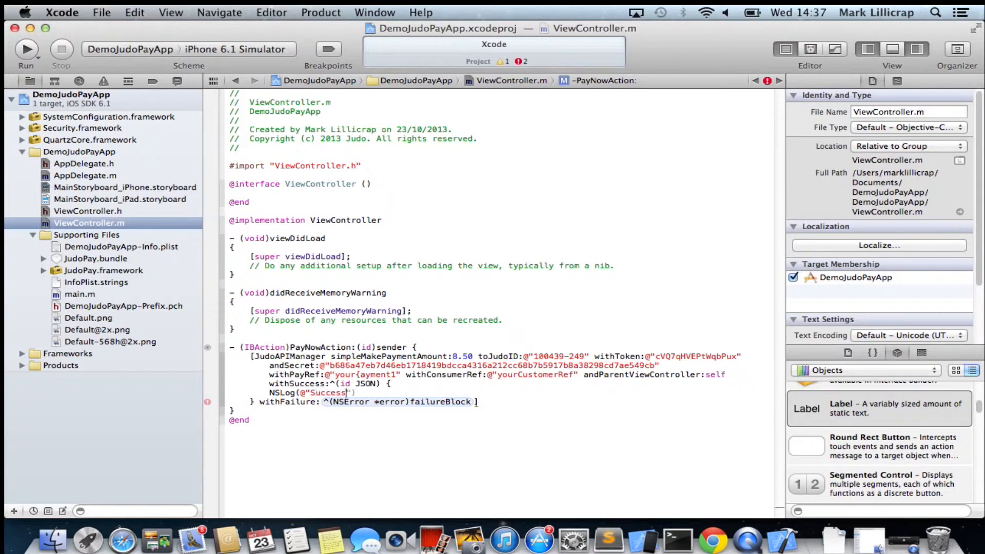
type(": %@")
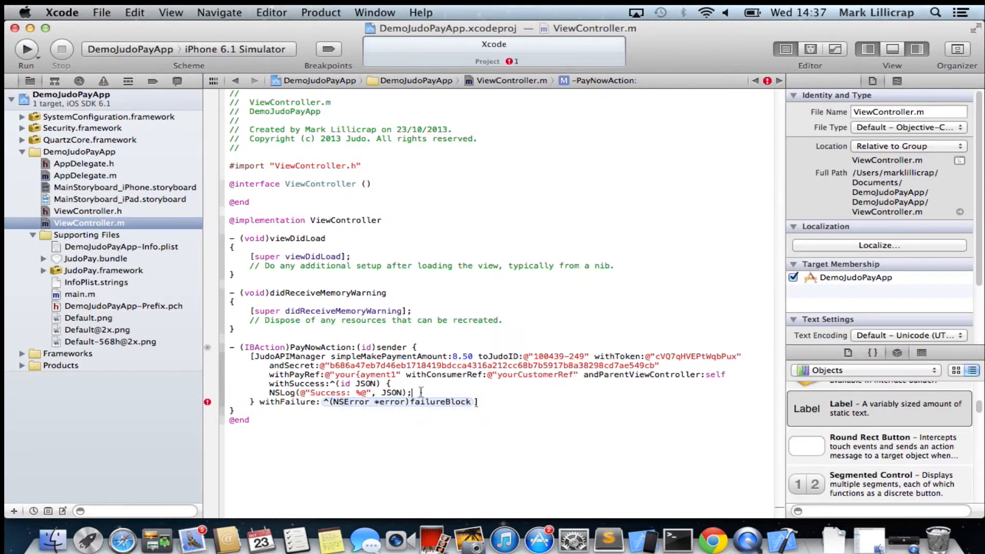
triple_click(340, 393)
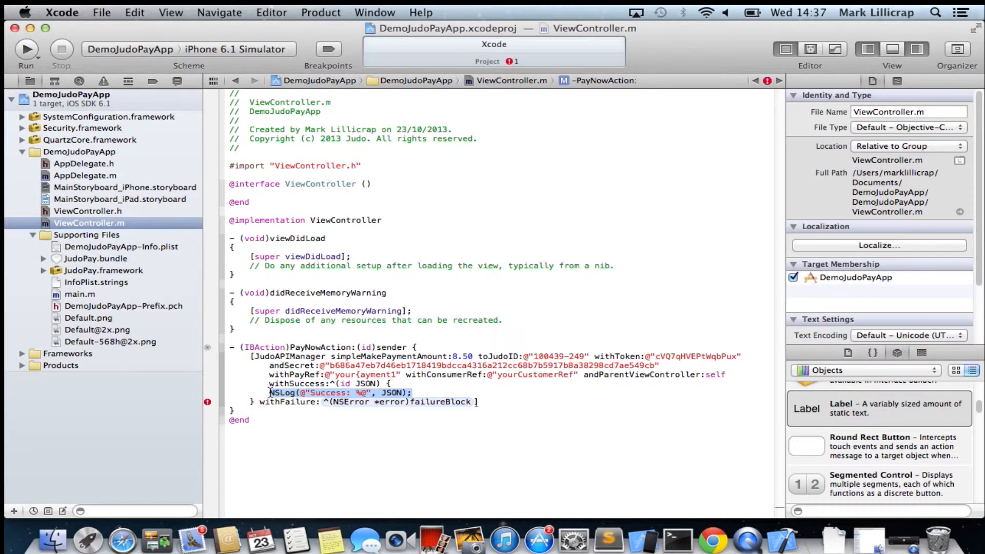
mouse_move(409, 412)
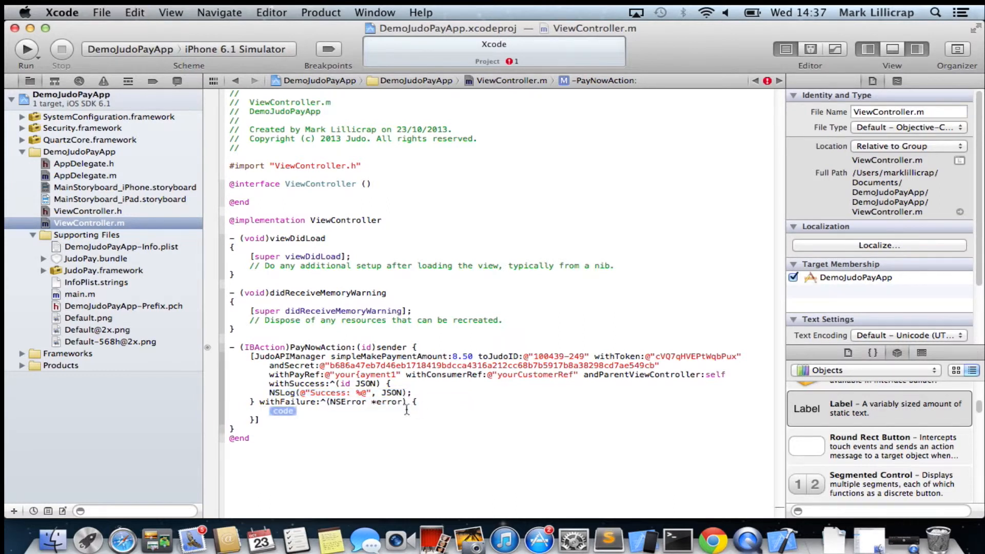
left_click(935, 12)
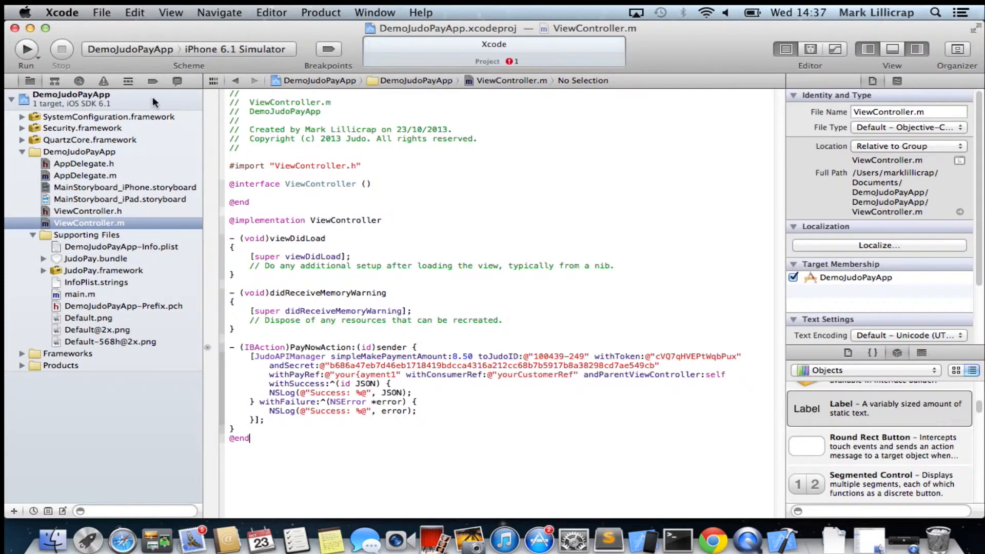
Step: Run the app in the iPhone 6.1 Simulator and tap Pay Now to reach card entry
left_click(25, 49)
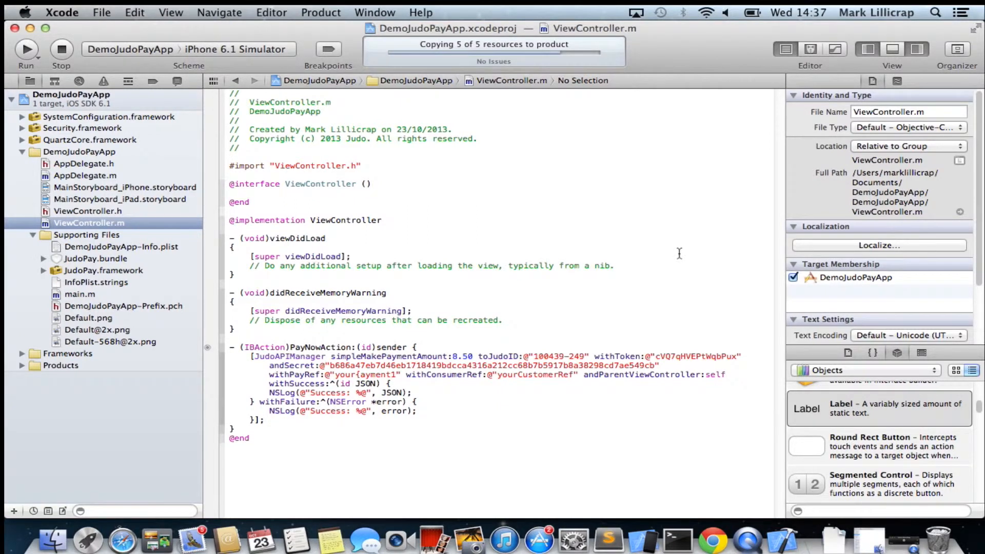
left_click(26, 49)
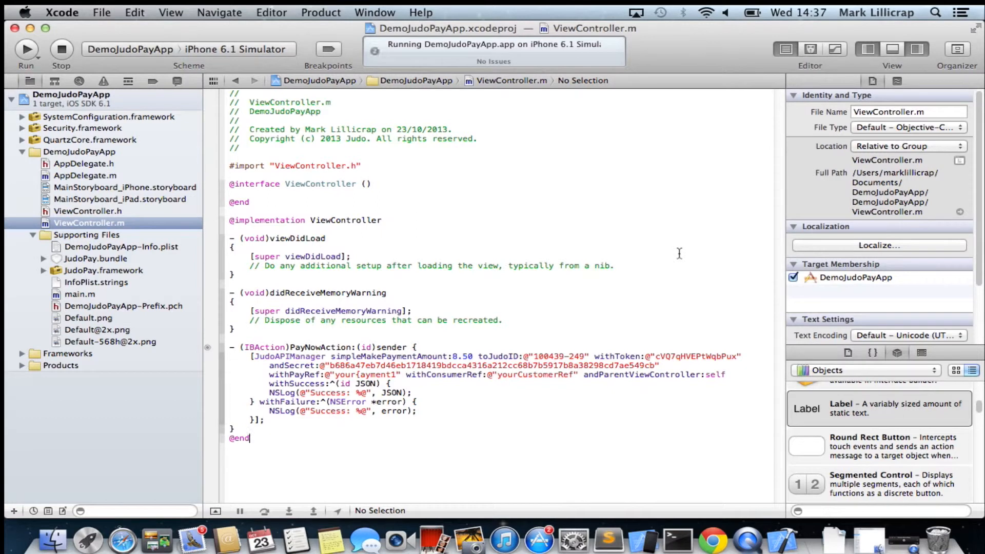
left_click(25, 50)
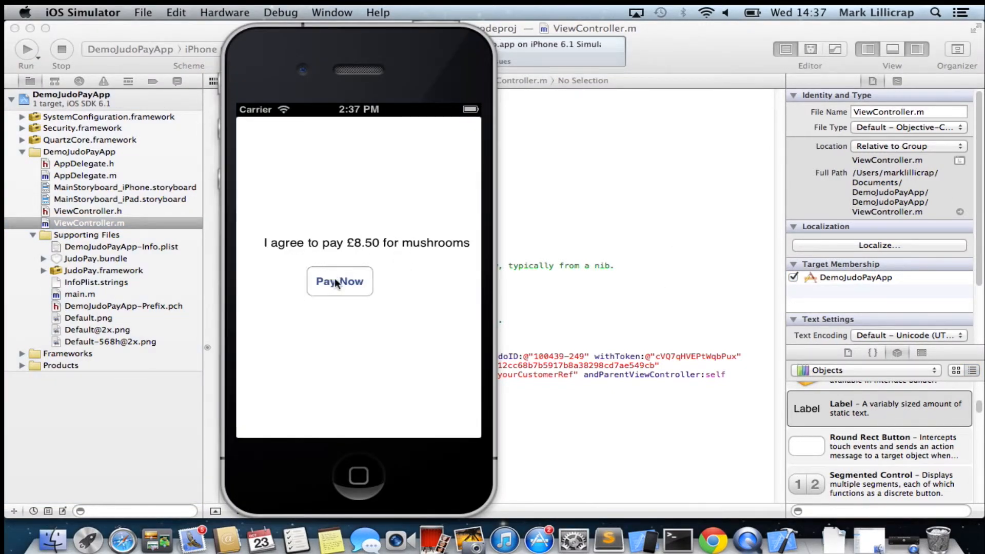
left_click(339, 280)
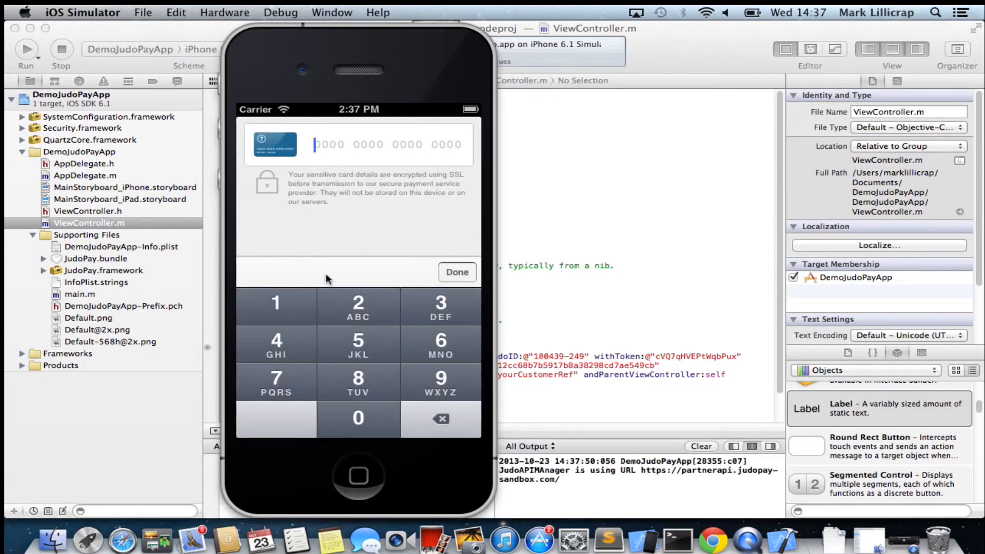